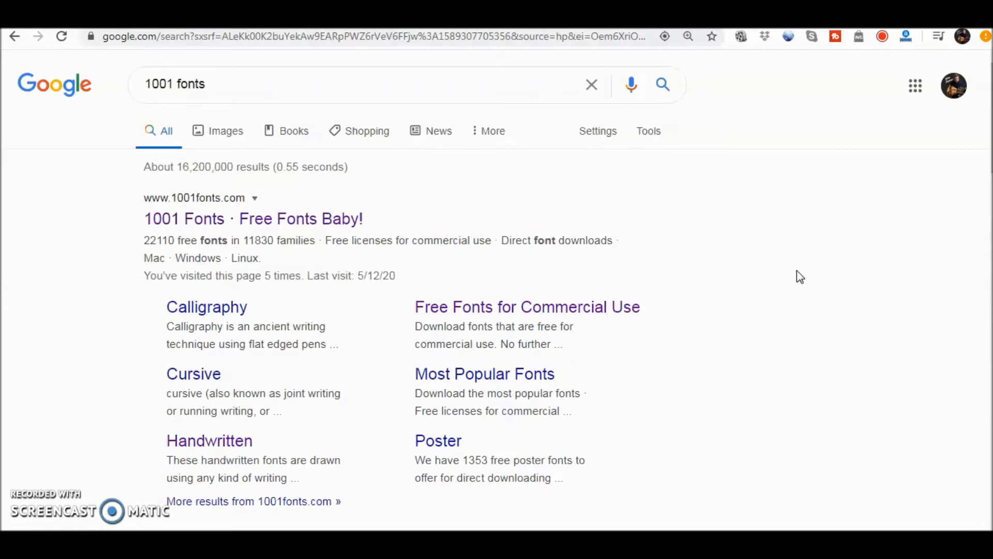
mouse_move(602, 206)
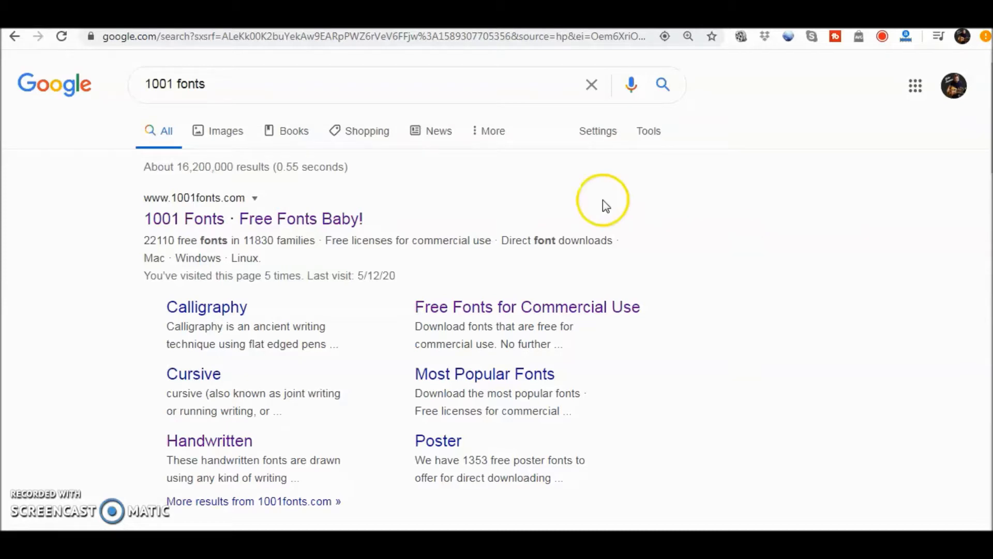
mouse_move(247, 218)
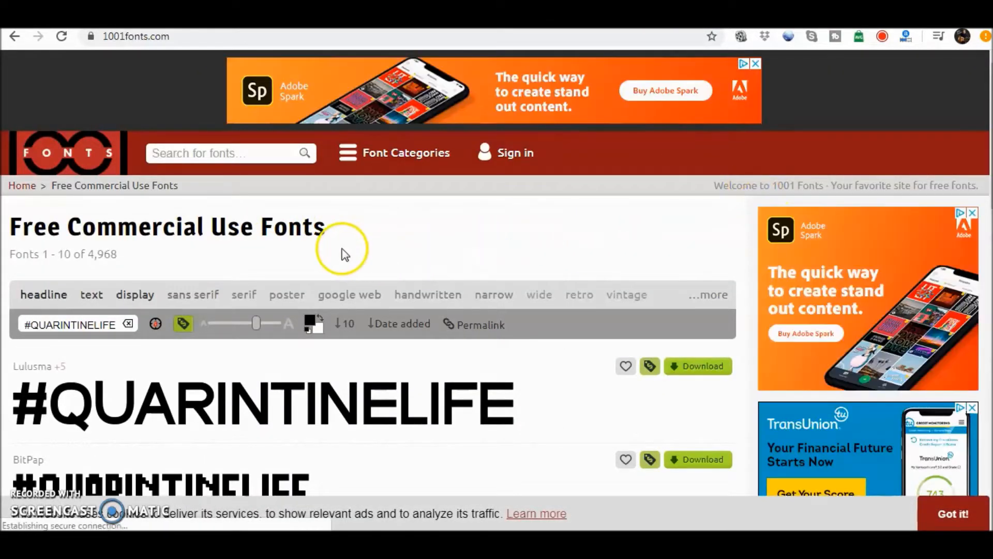
Scan the #QUARINTINELIFE font previews and expand the full list of style categories
scroll("down", 3)
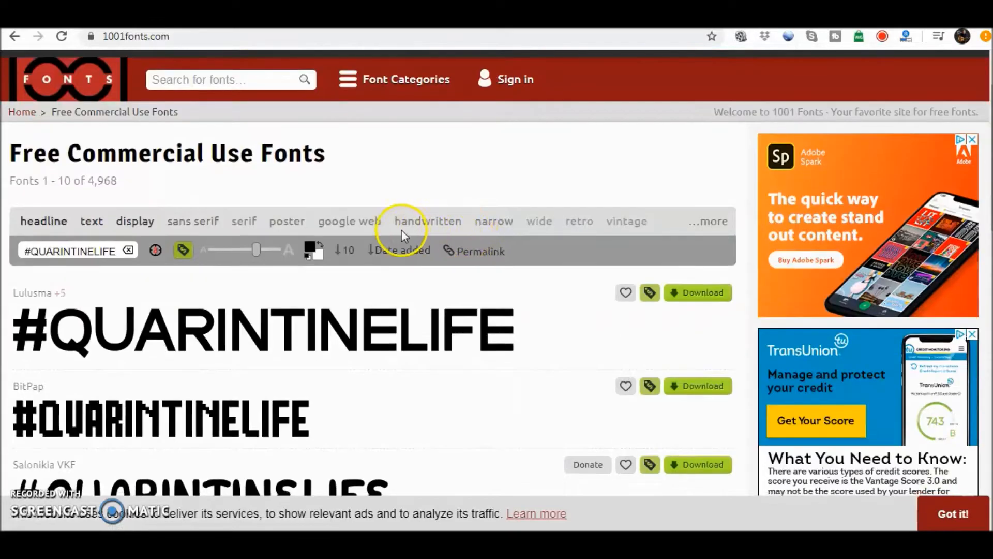
scroll("down", 3)
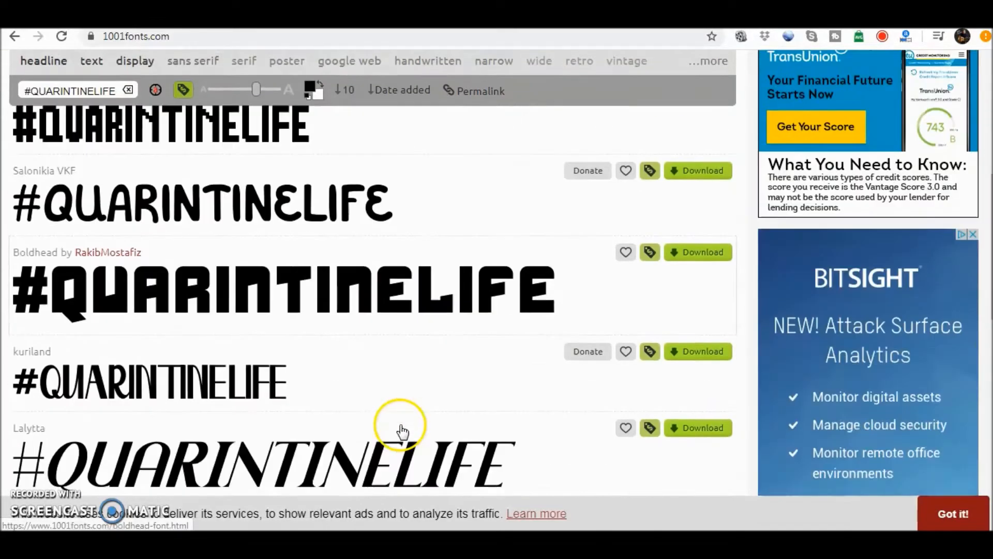
scroll("up", 3)
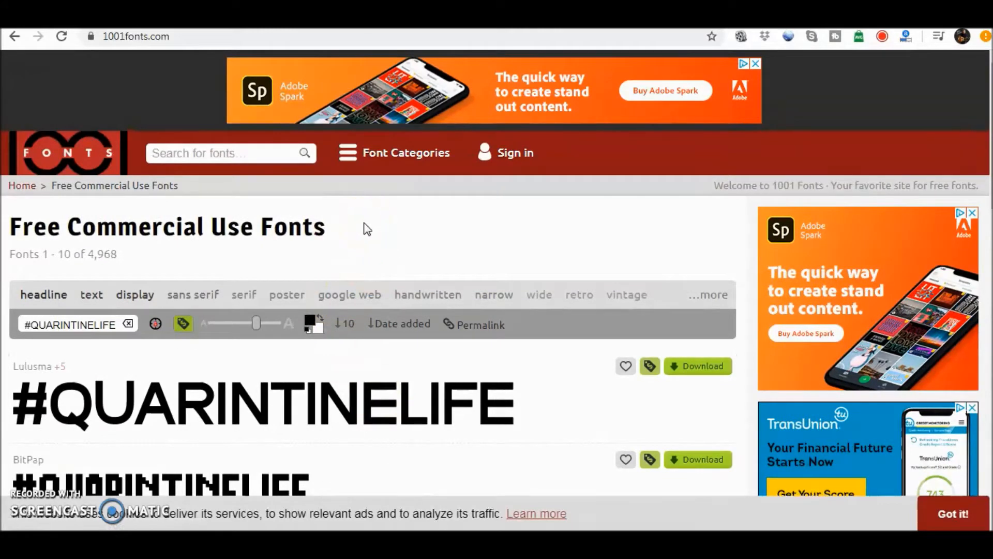
mouse_move(221, 258)
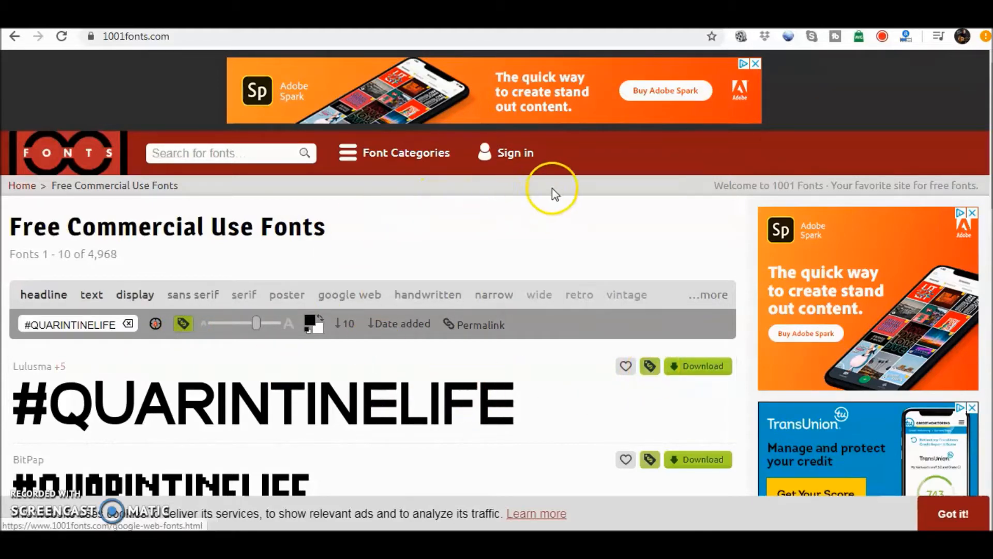
mouse_move(516, 245)
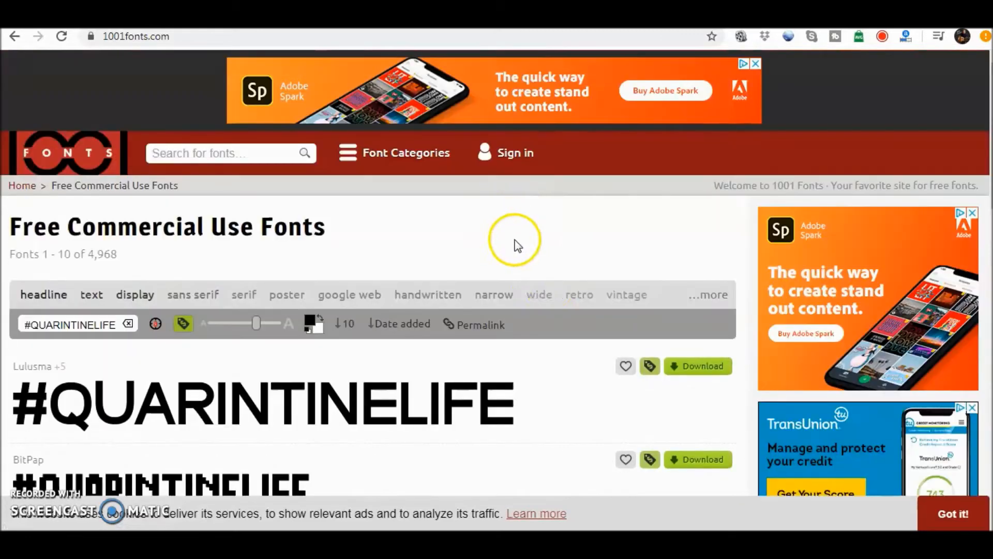
left_click(707, 295)
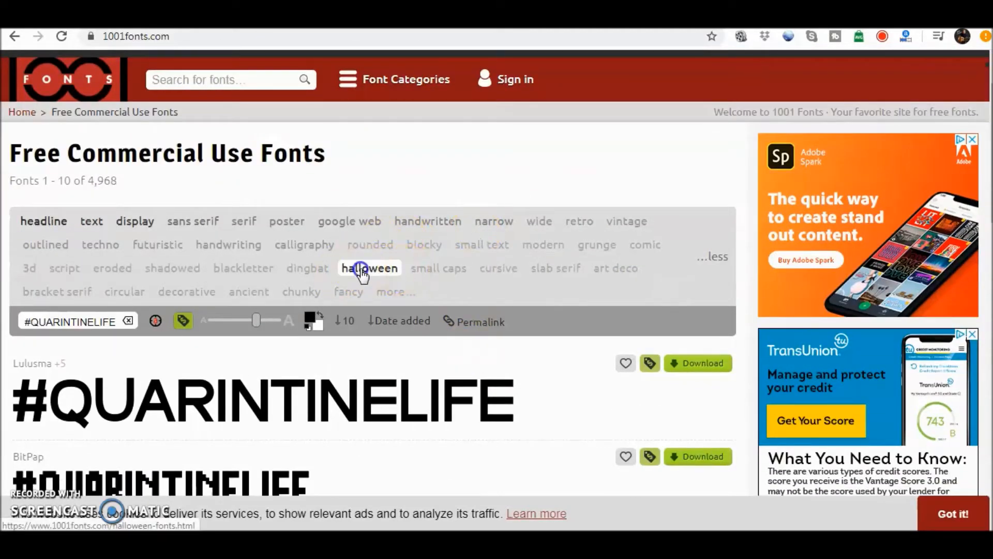
Filter to halloween fonts and download Modern Antiqua as a zip
left_click(368, 267)
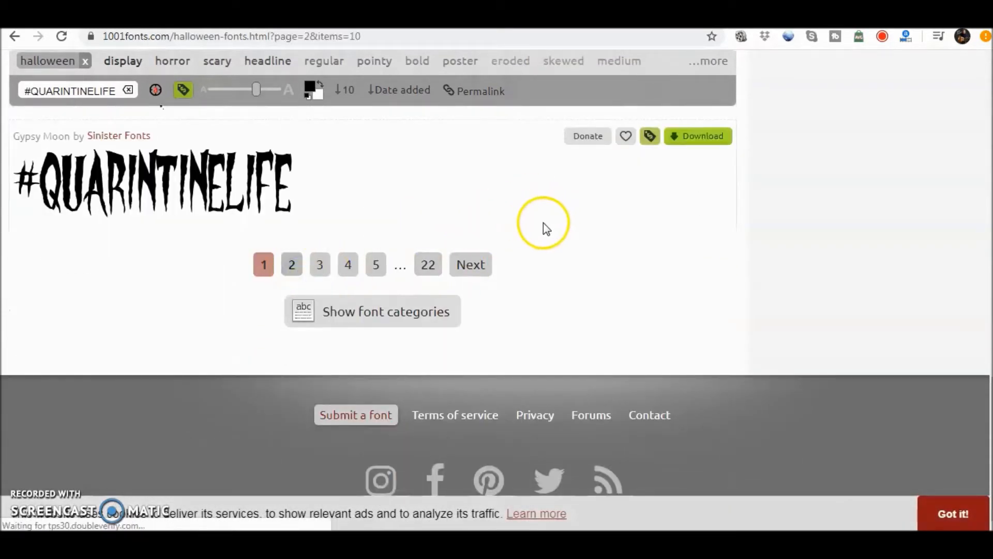
scroll("down", 3)
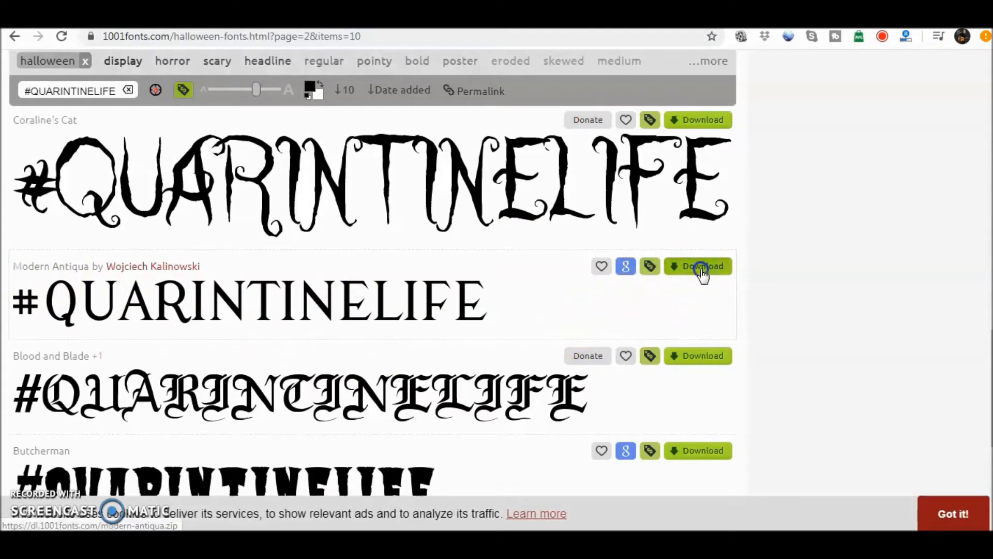
left_click(697, 266)
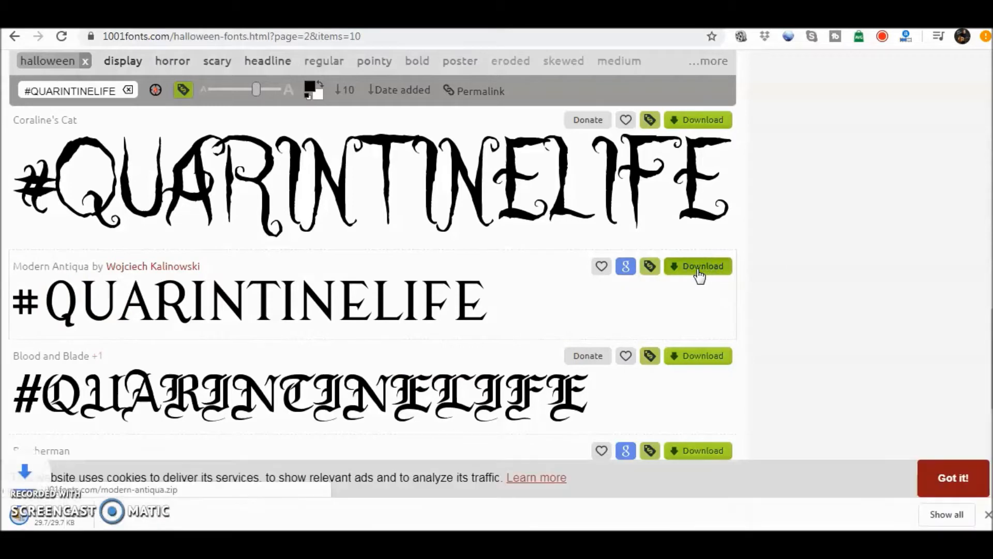
left_click(696, 266)
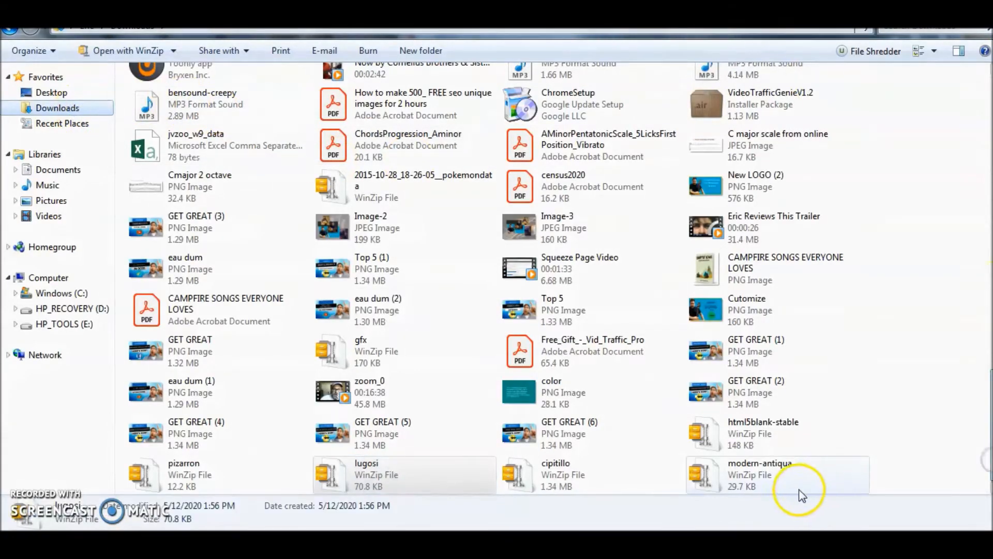
Extract modern-antiqua.zip in WinRAR and install the Modern Antiqua .ttf on the system
left_click(760, 475)
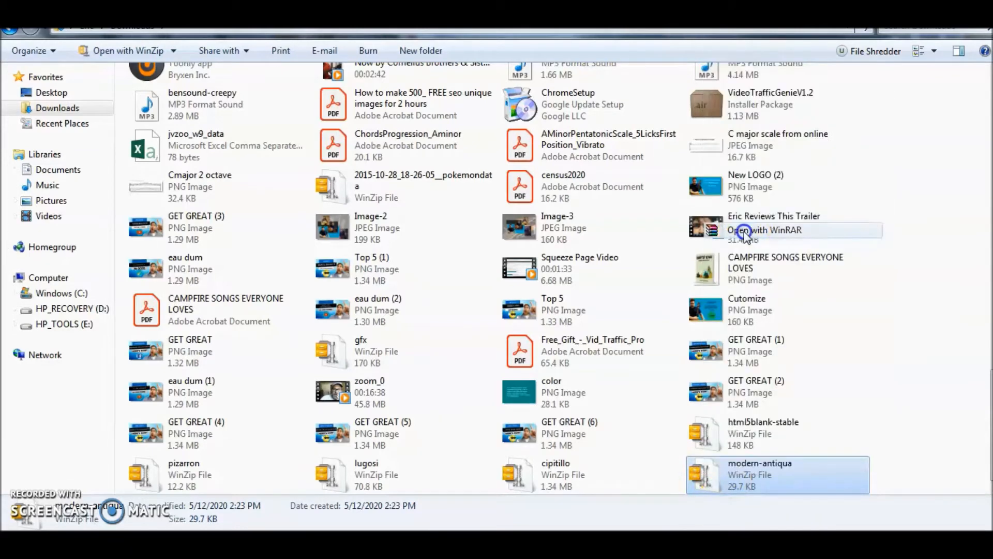
left_click(765, 230)
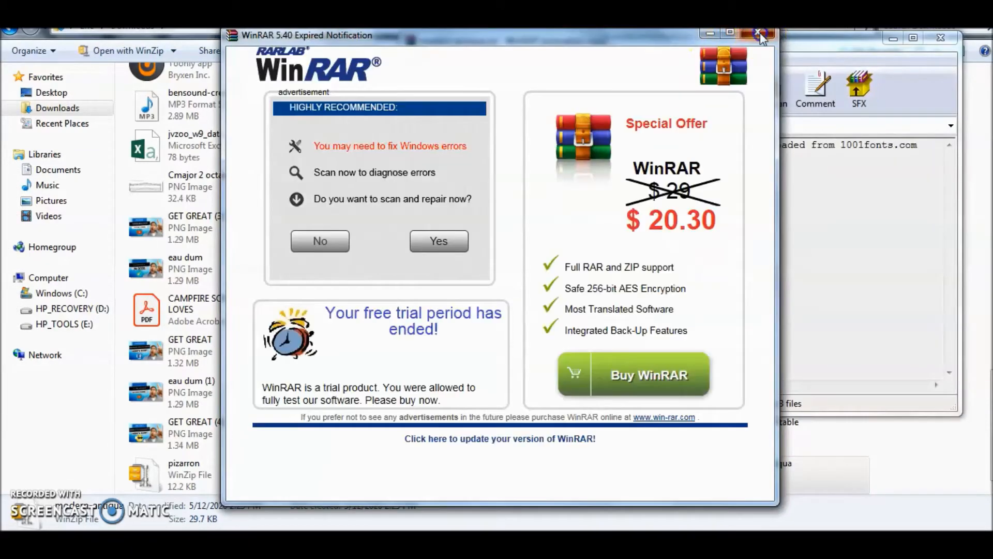
left_click(760, 35)
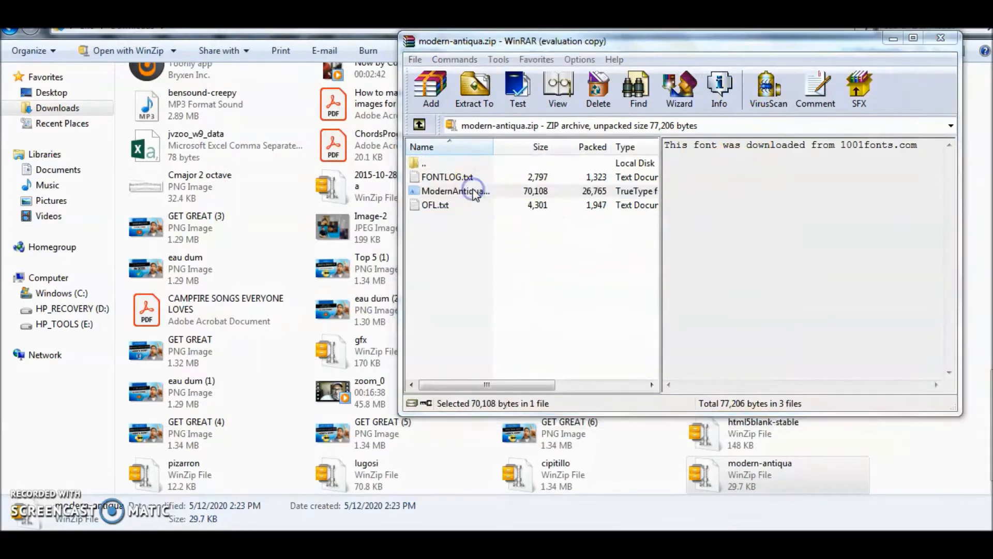
double_click(456, 190)
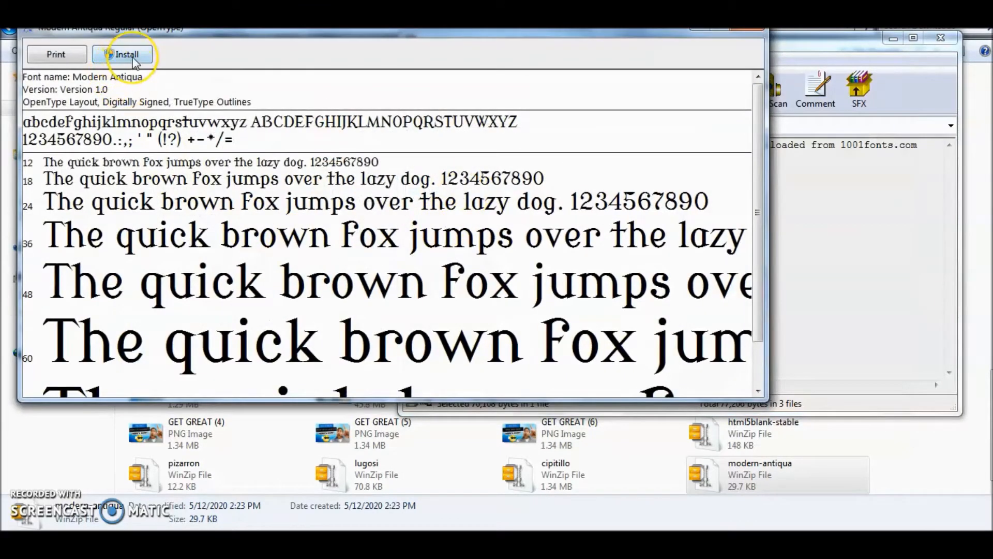
left_click(126, 54)
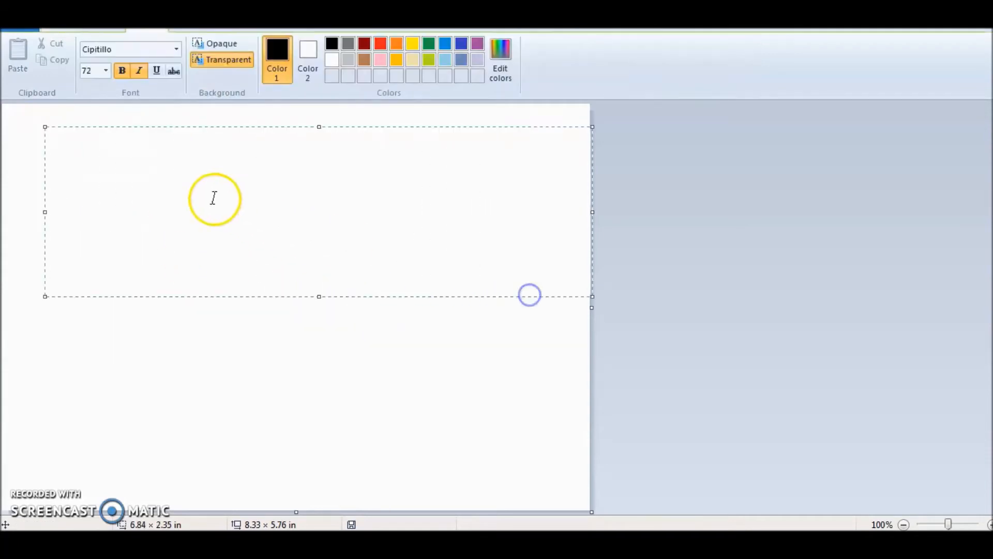
Select Modern Antiqua from the font list for the empty text box
left_click(176, 49)
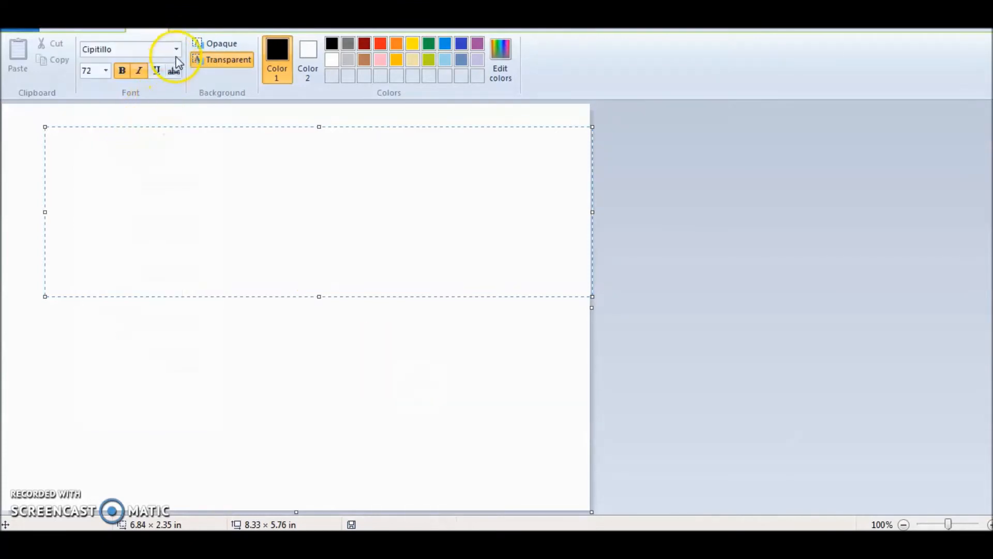
left_click(176, 48)
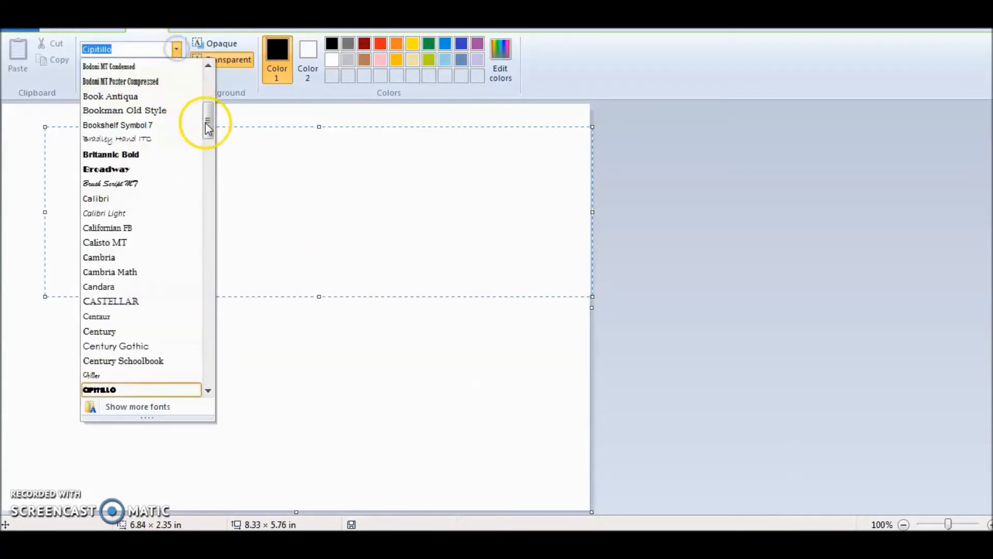
left_click_drag(208, 120, 208, 231)
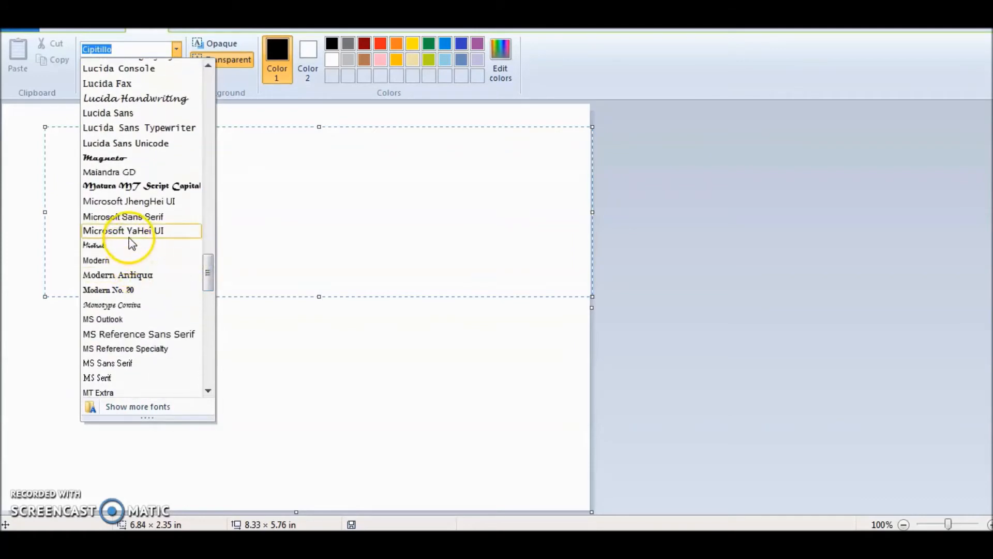
left_click(117, 274)
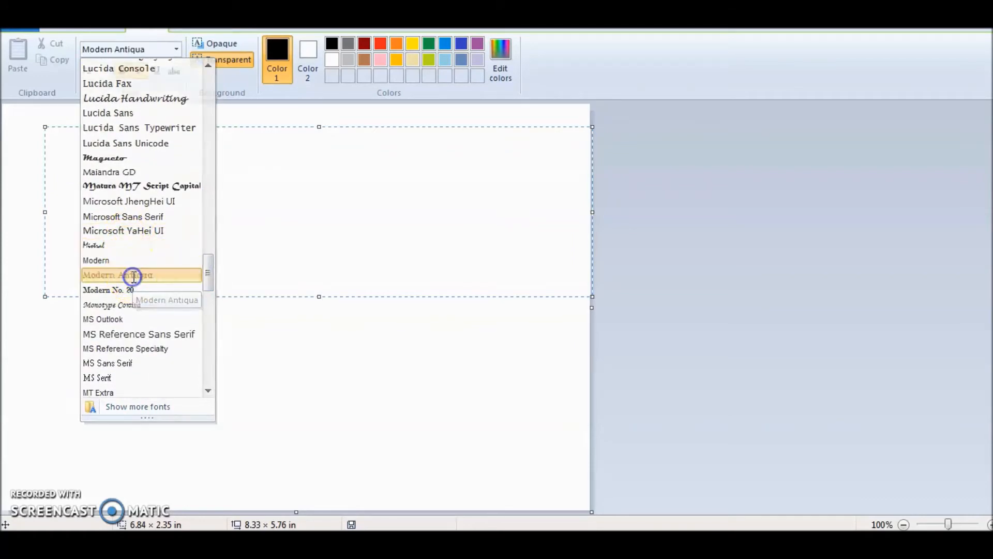
left_click(117, 274)
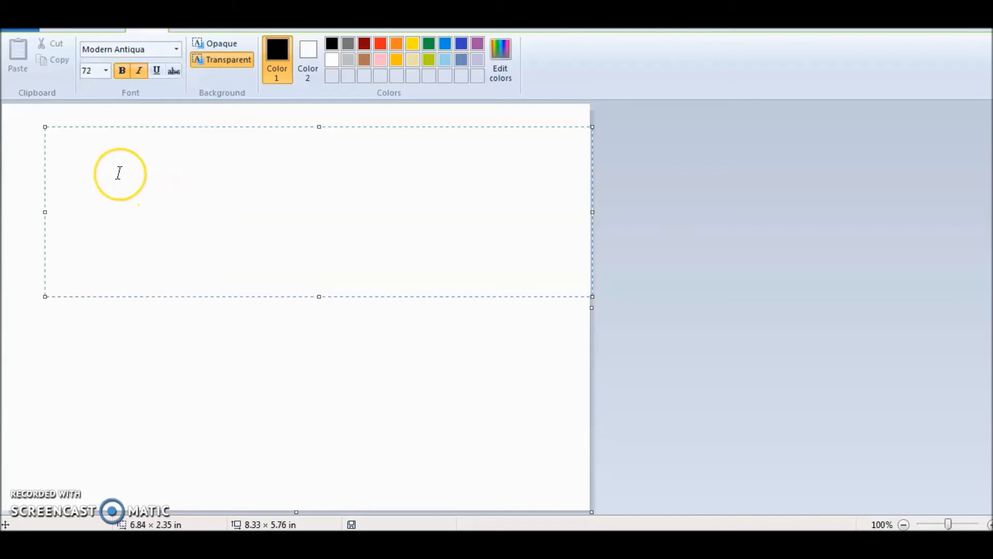
Enter '#QUARINTELIFE' into the text box in Modern Antiqua
type("#")
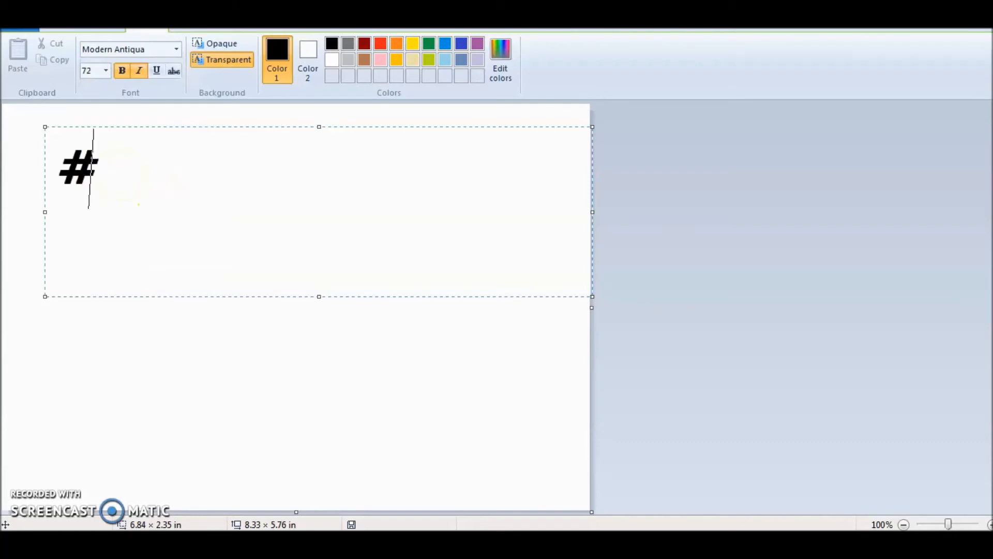
type("QUA")
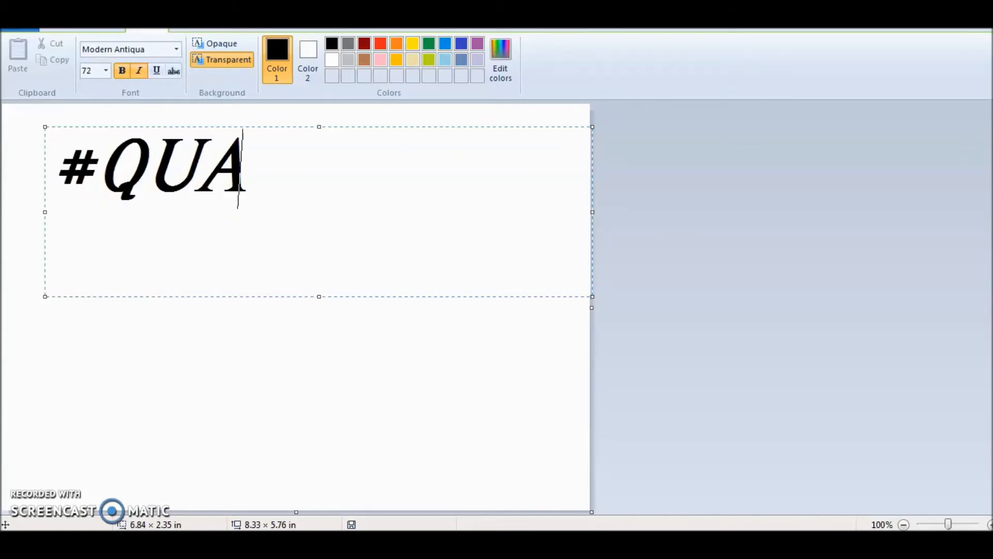
type("RINTE")
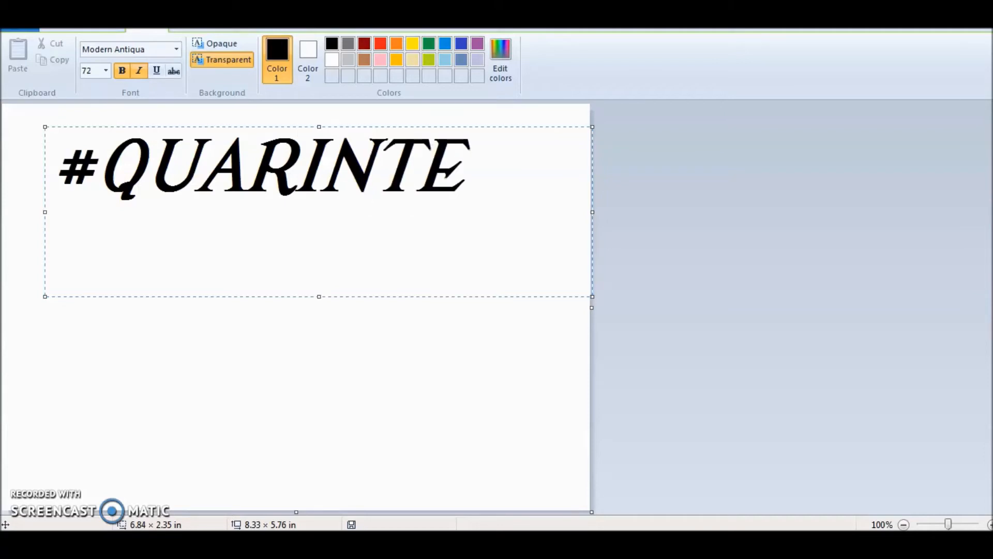
type("LIFE")
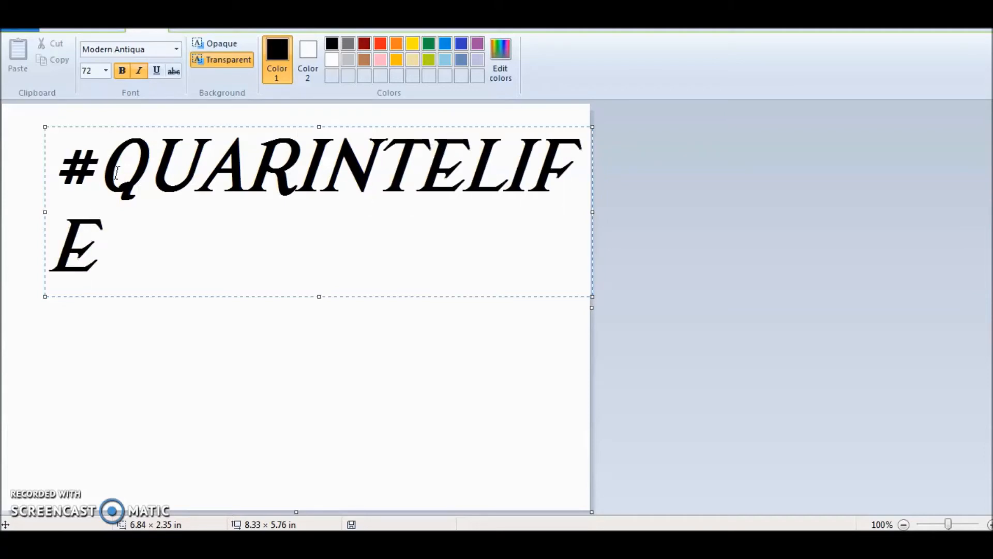